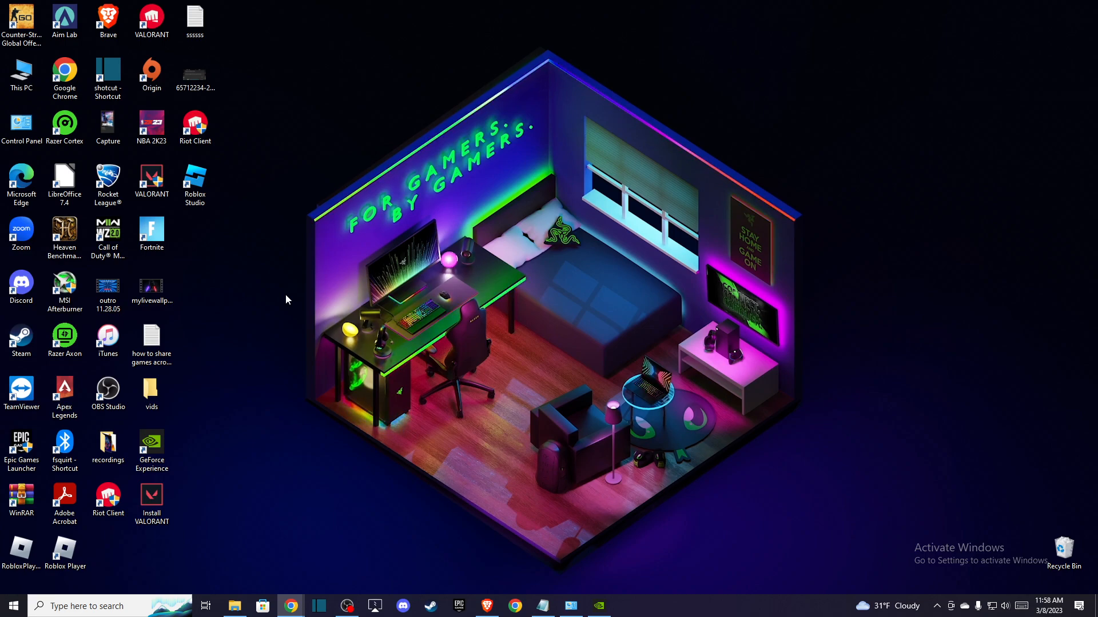
Open the Roblox Player shortcut's file location from its Properties
left_click(65, 550)
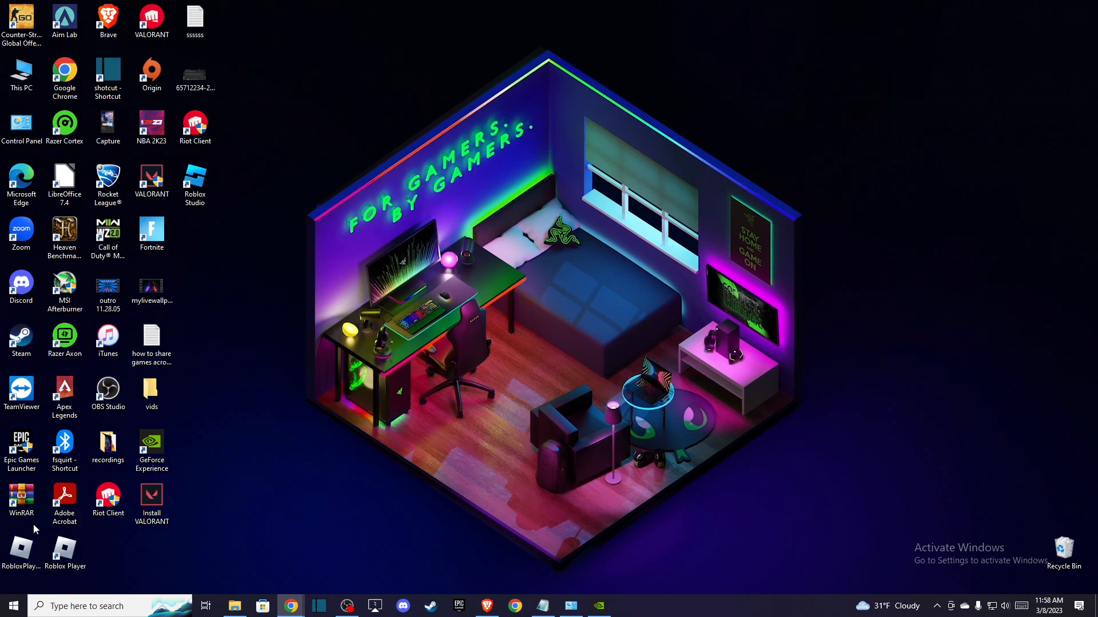
right_click(64, 553)
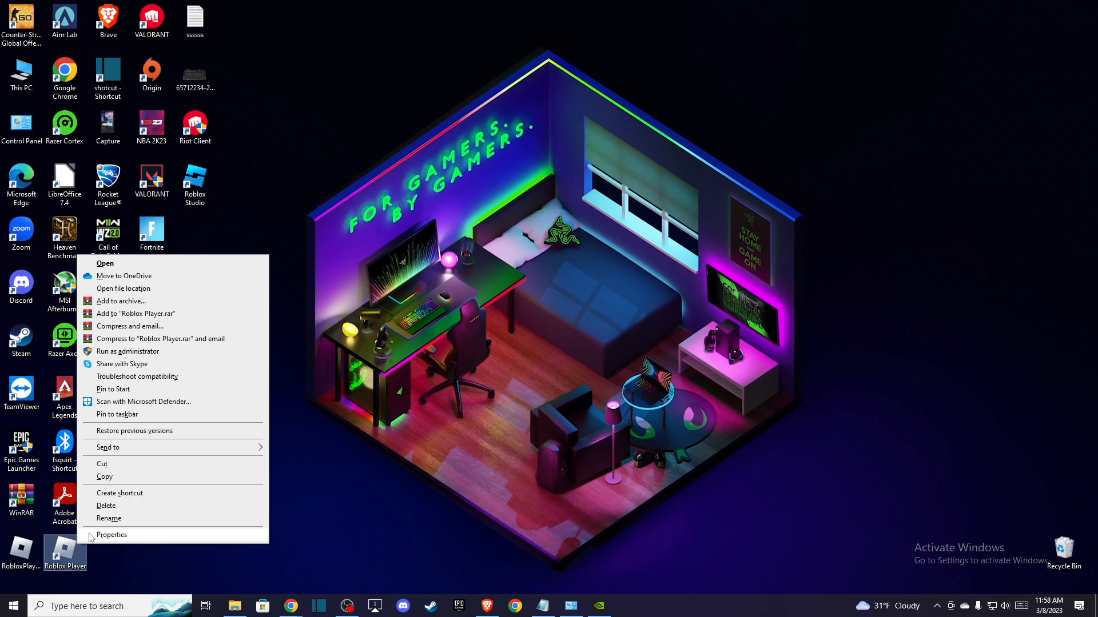
left_click(112, 535)
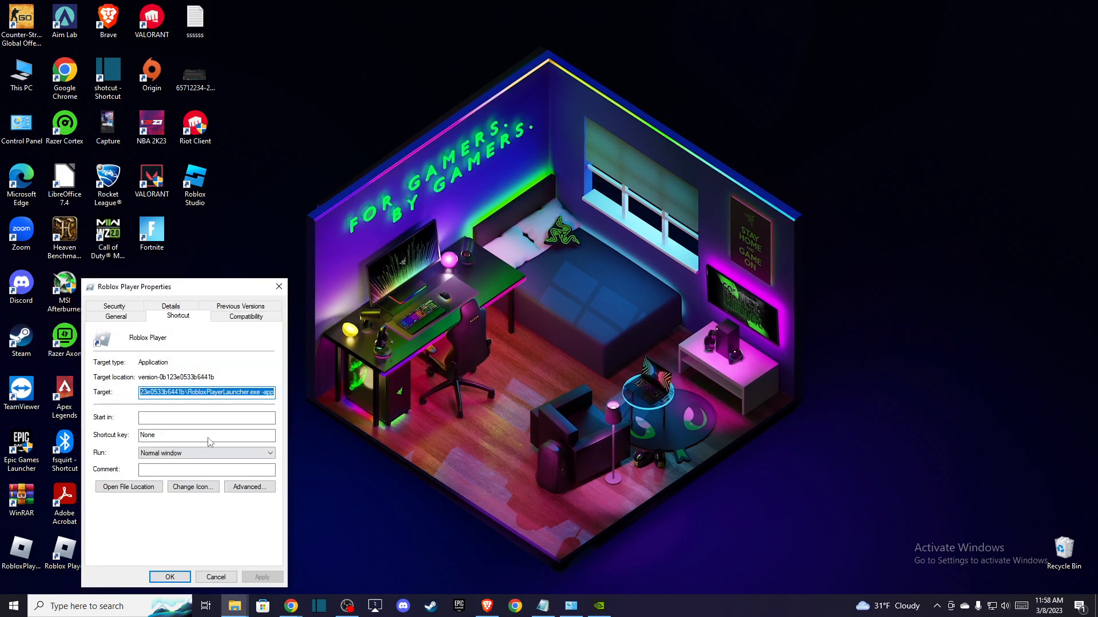
left_click(128, 486)
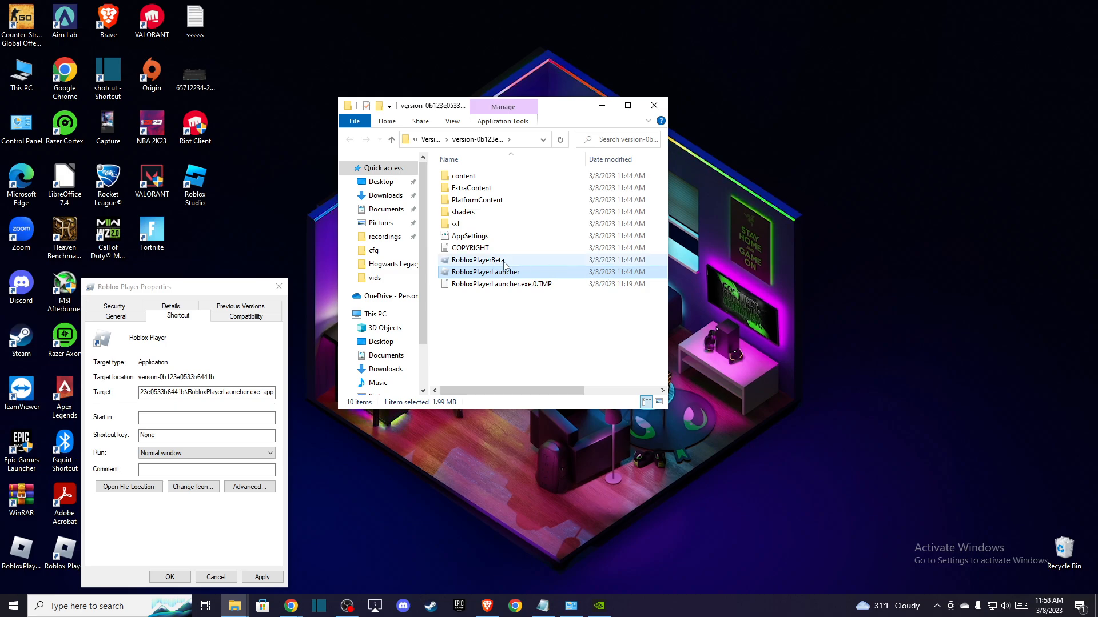
Tick Run as administrator in RobloxPlayerBeta's Compatibility settings, then close the windows
left_click(478, 260)
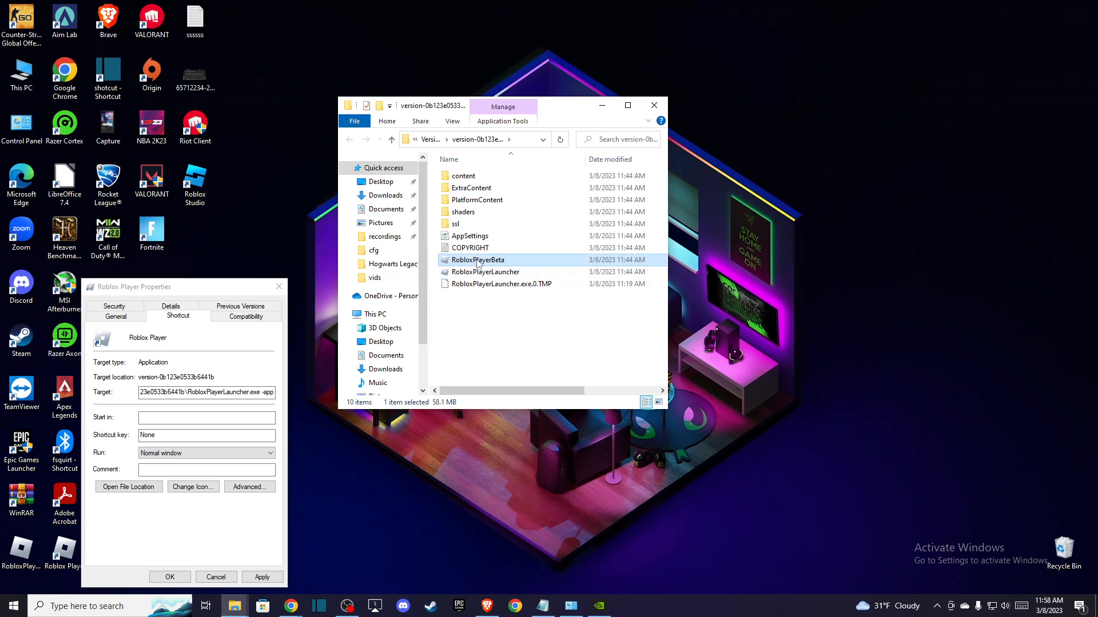
mouse_move(478, 259)
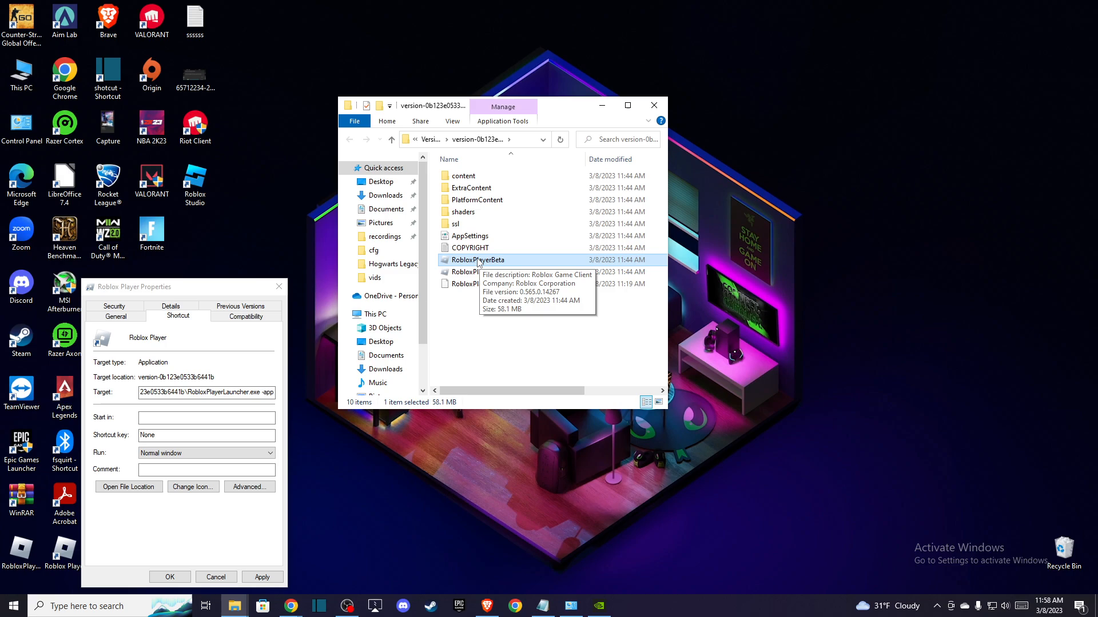
right_click(478, 259)
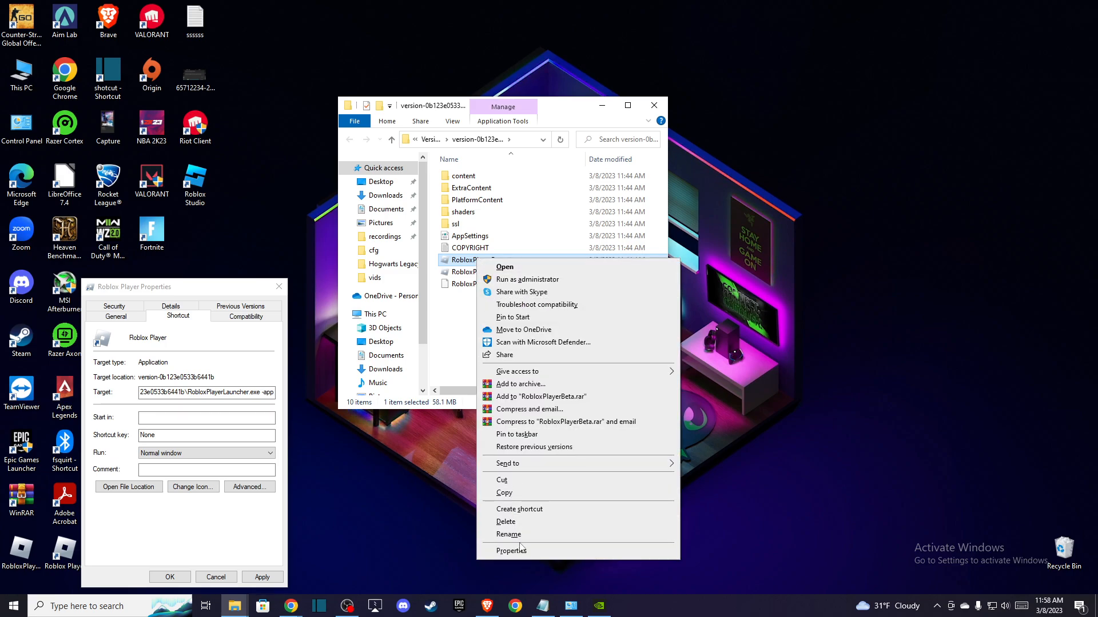
left_click(512, 551)
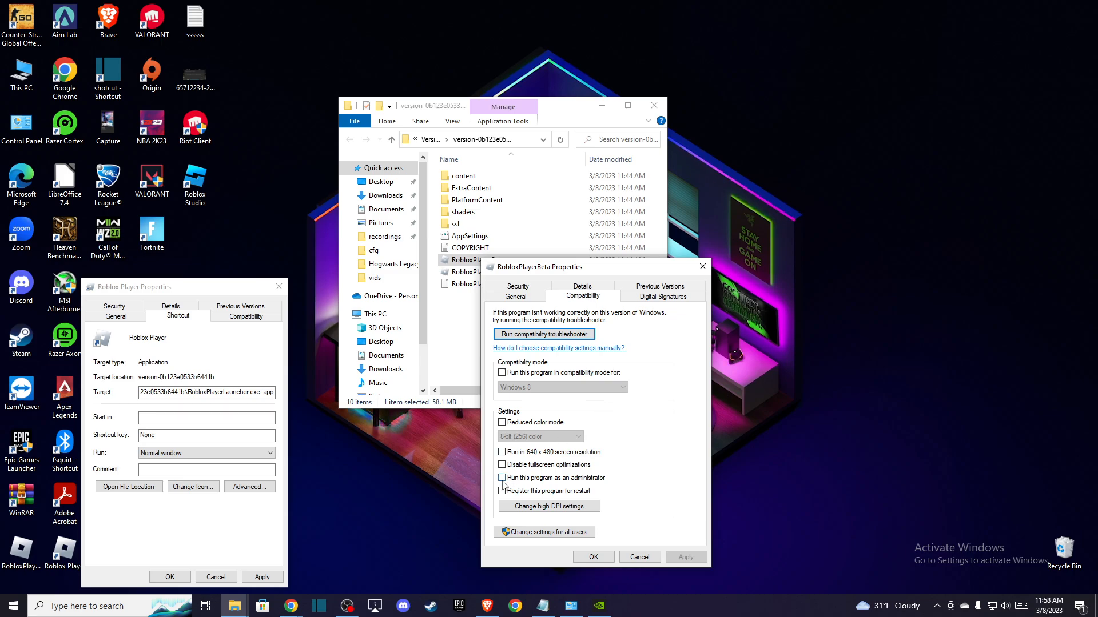
left_click(502, 478)
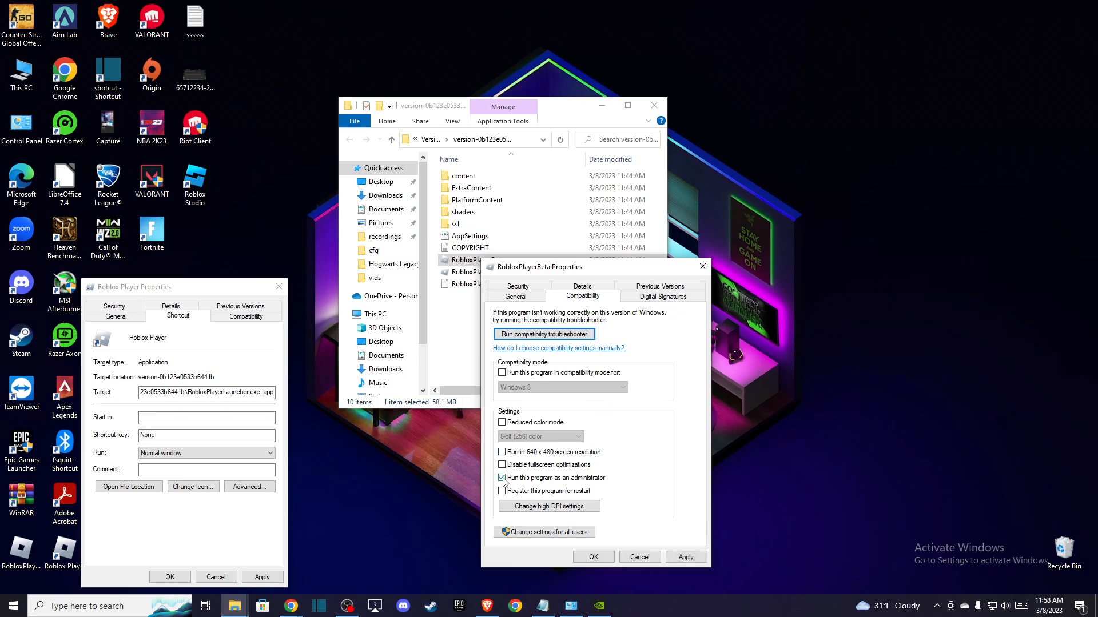
left_click(593, 556)
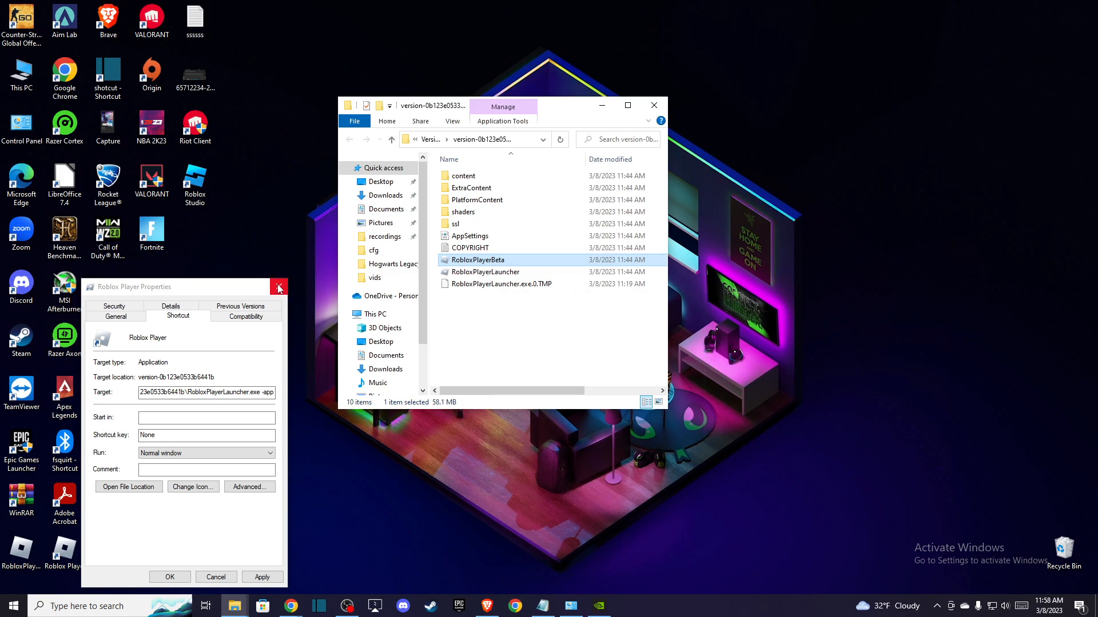
left_click(278, 287)
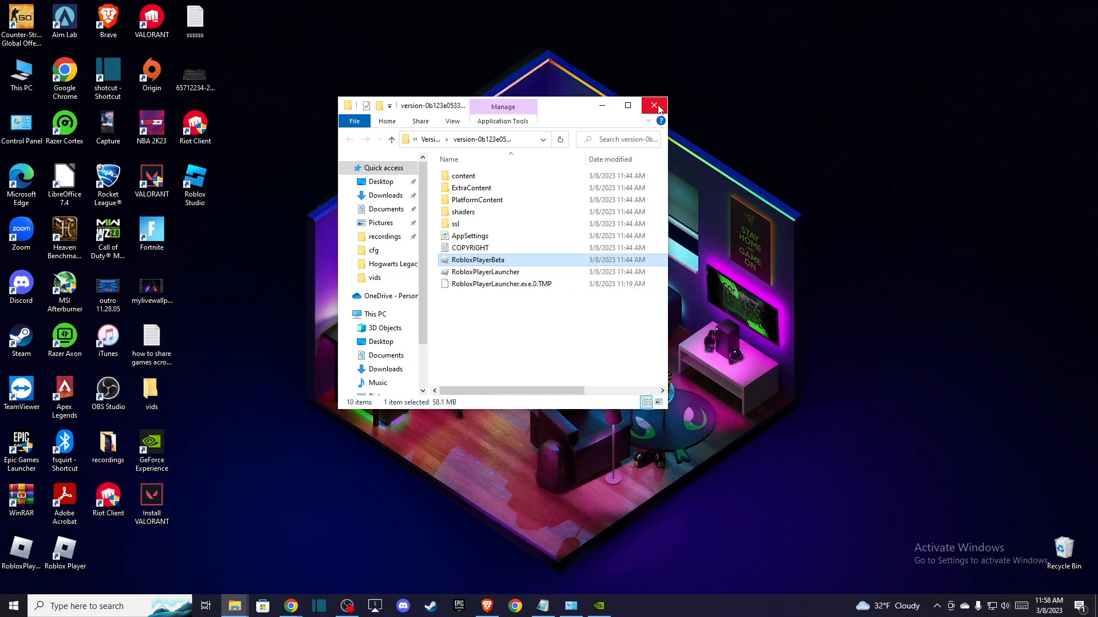
left_click(653, 105)
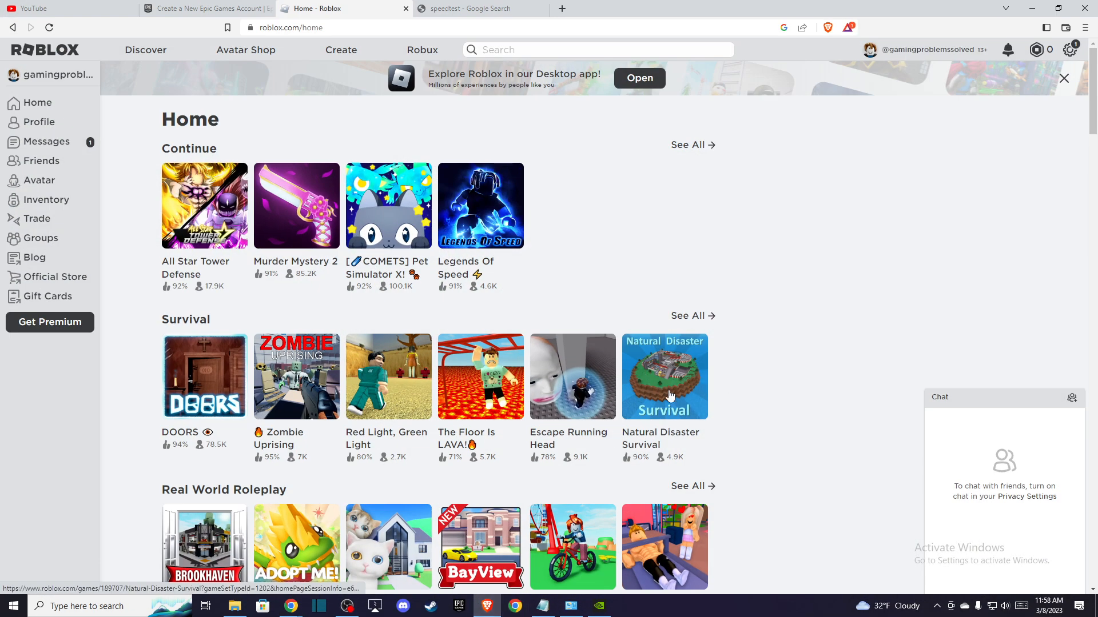
mouse_move(747, 115)
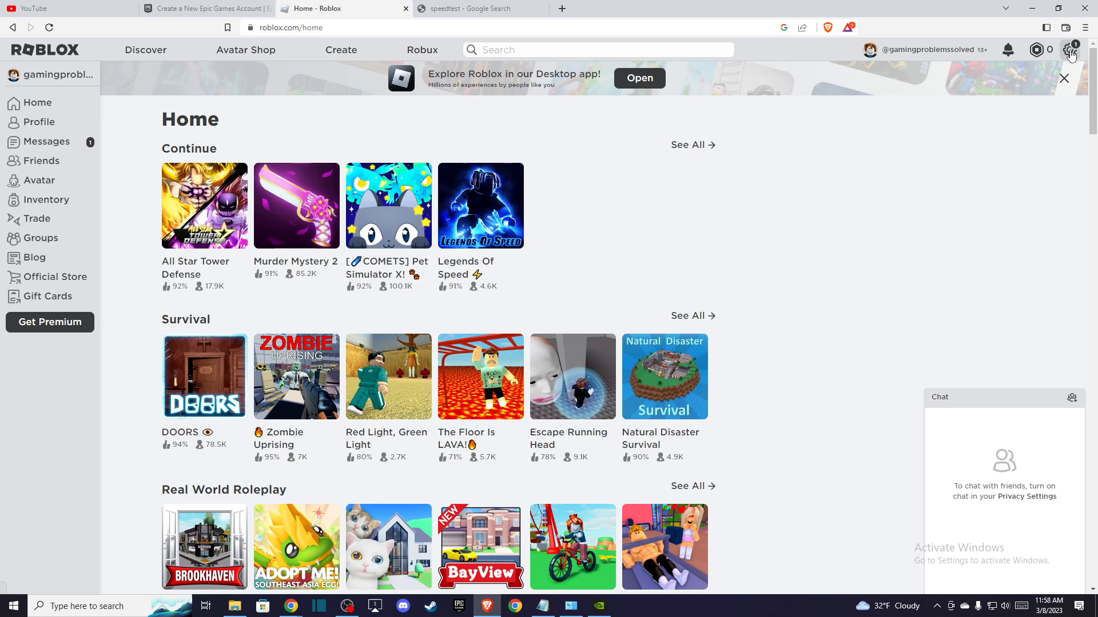
Go to Roblox account Settings from the top-right gear icon
left_click(1070, 50)
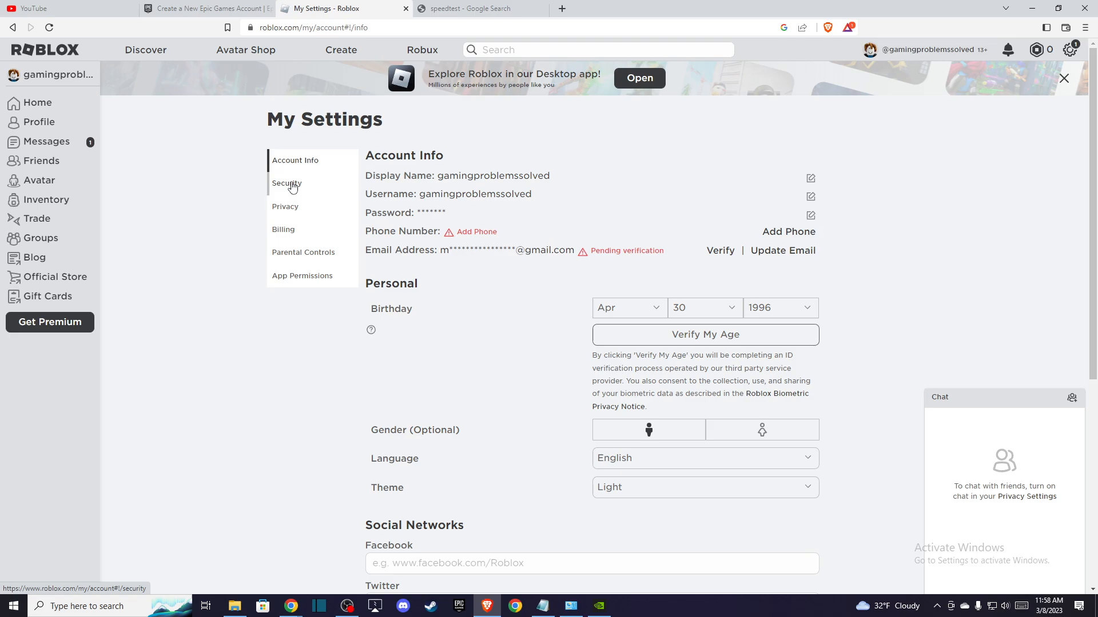
In the Privacy section, set 'Who can message me?' to Everyone
left_click(286, 183)
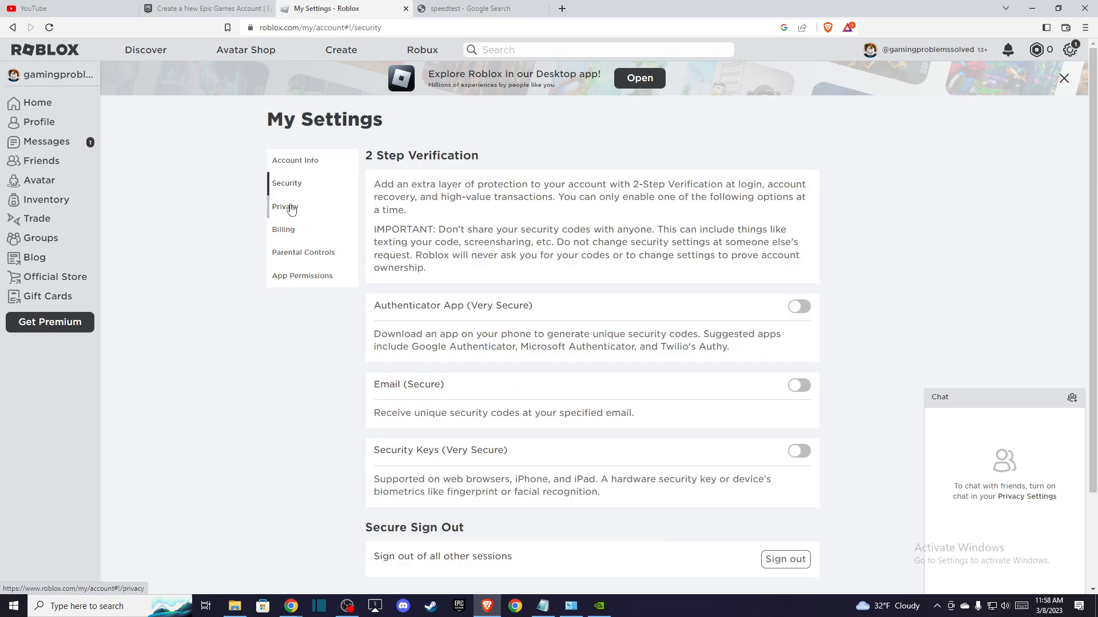
left_click(284, 207)
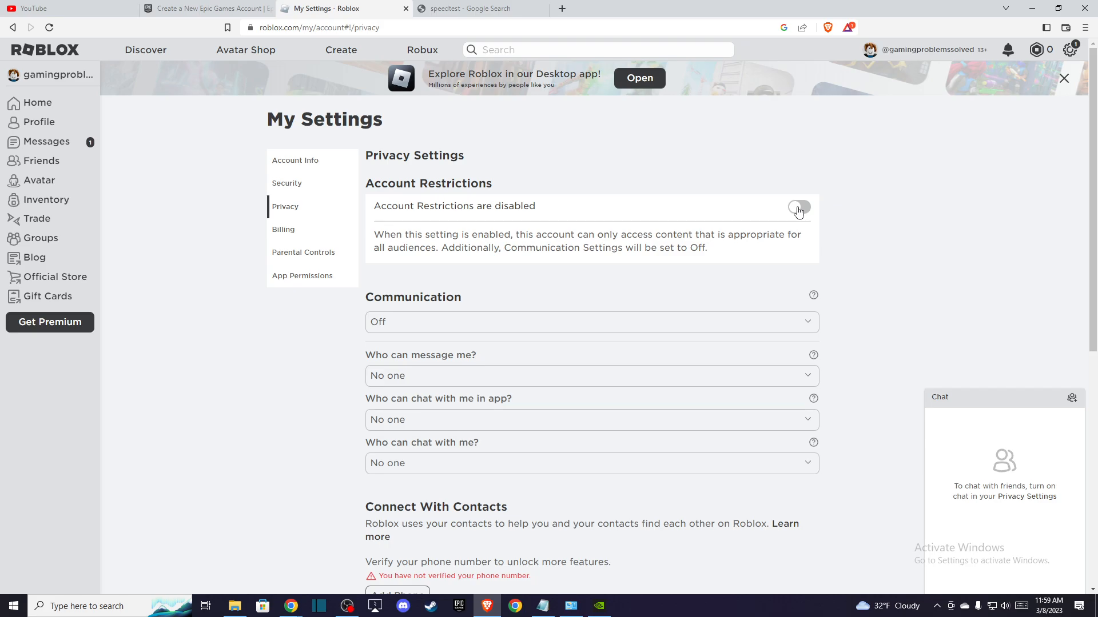
mouse_move(456, 218)
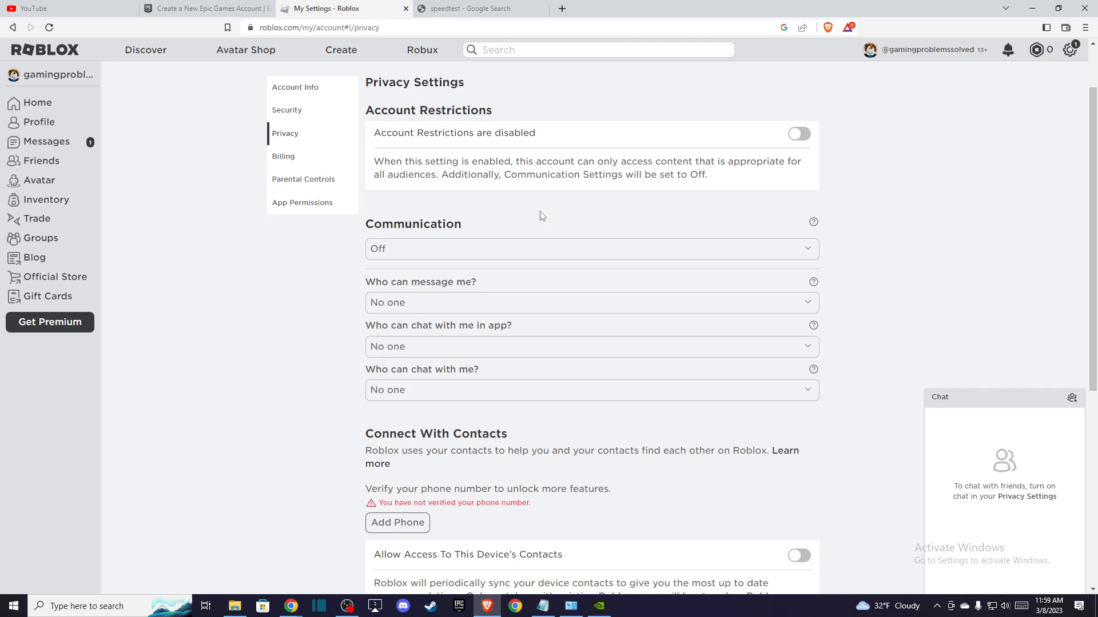
scroll("down", 3)
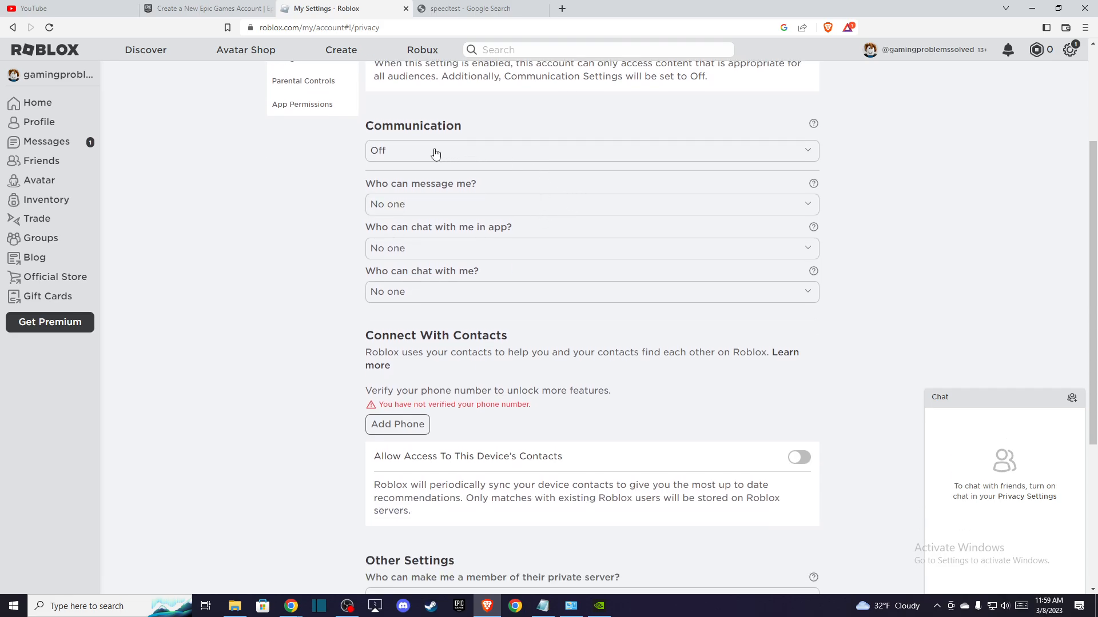
left_click(591, 150)
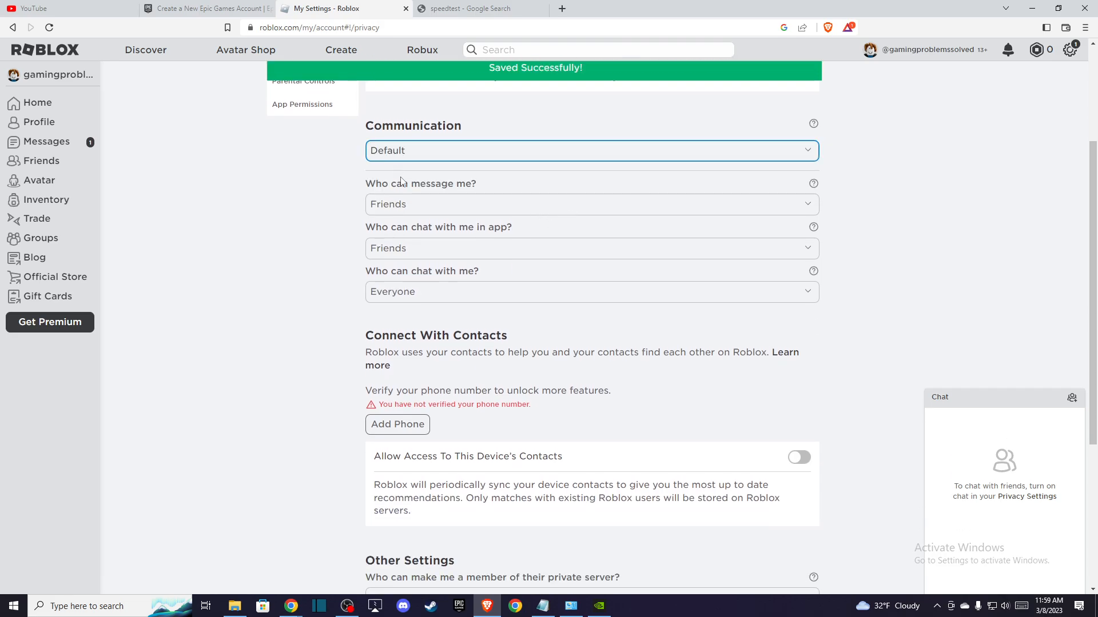
left_click(590, 204)
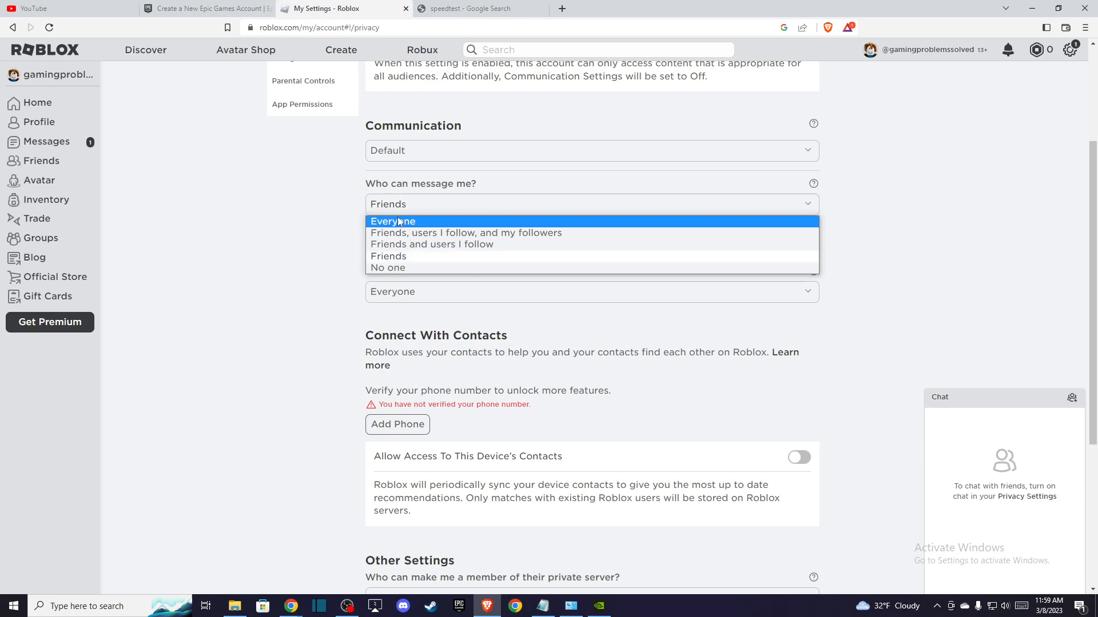
left_click(393, 221)
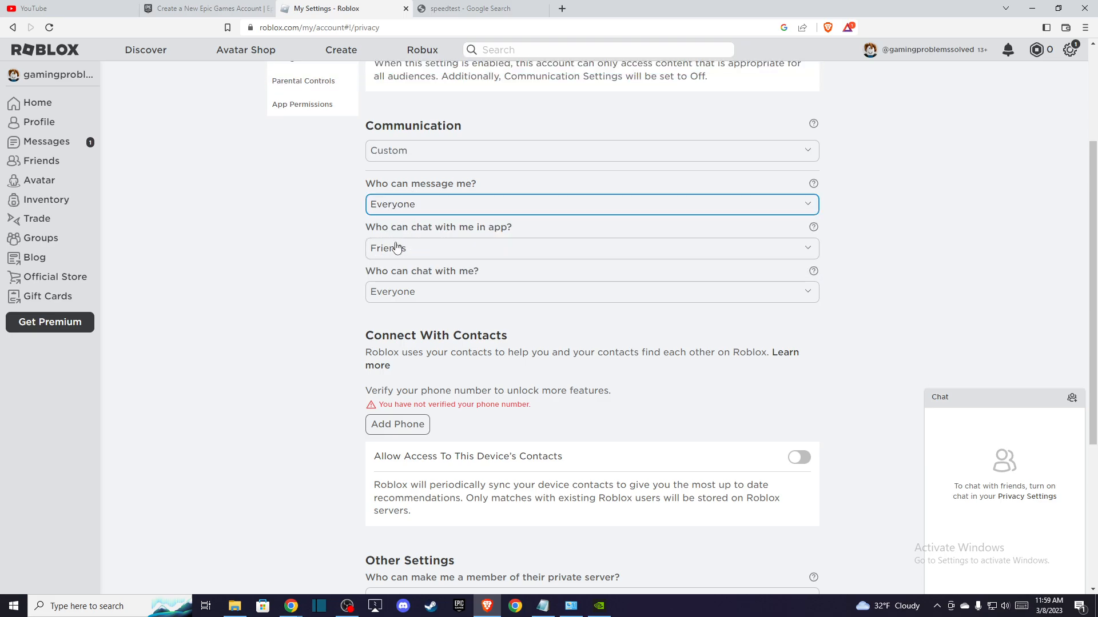
scroll("down", 3)
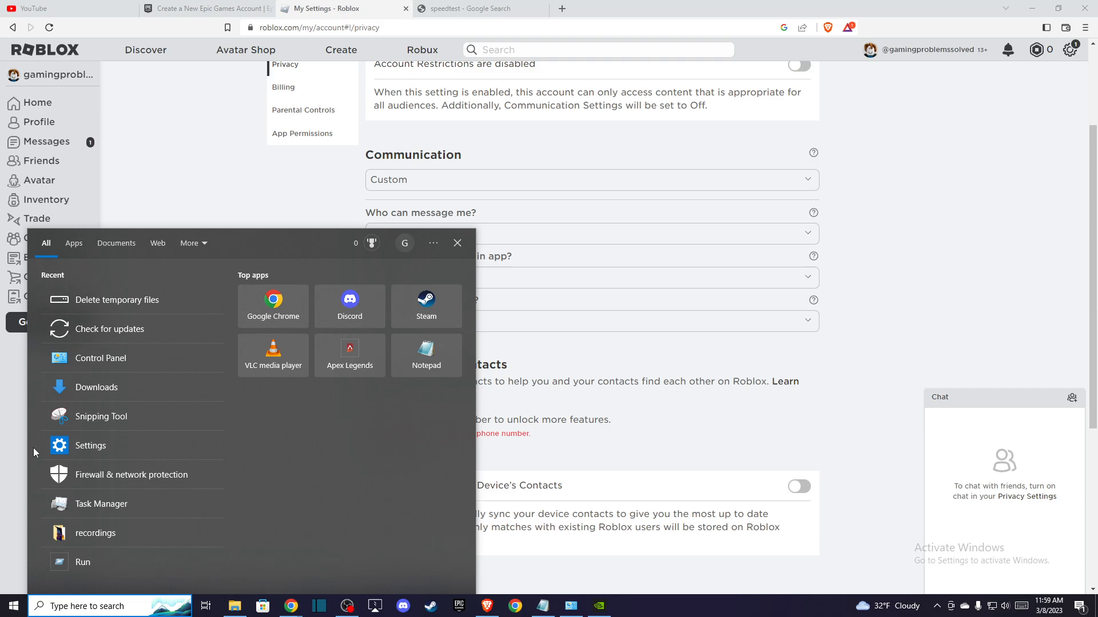
Open 'Allow an app through firewall' and unlock it with Change settings
left_click(131, 475)
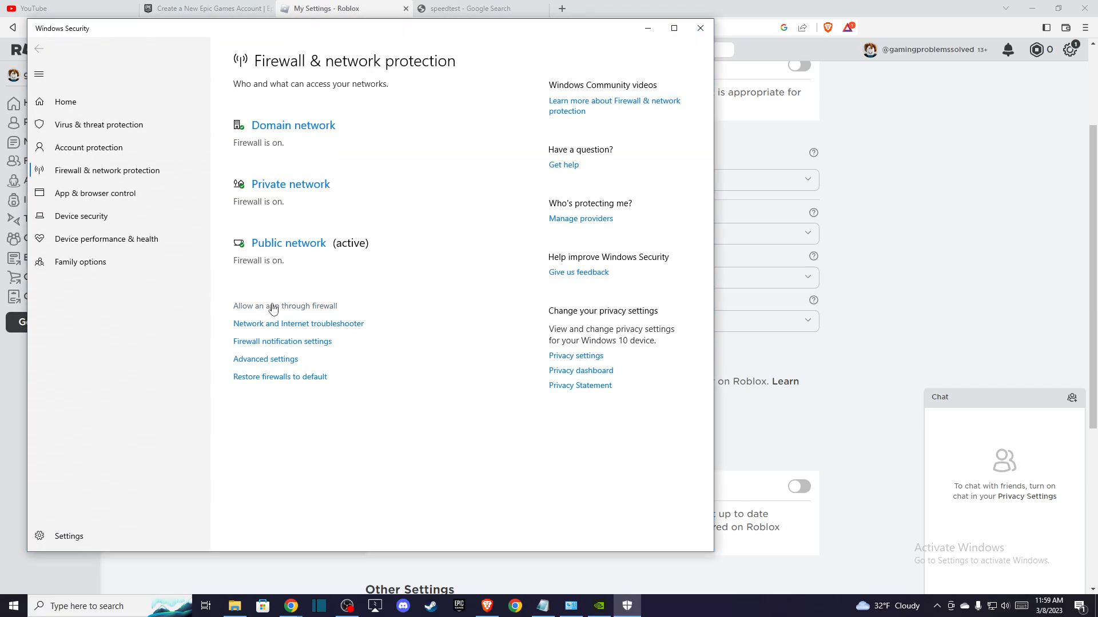
left_click(284, 306)
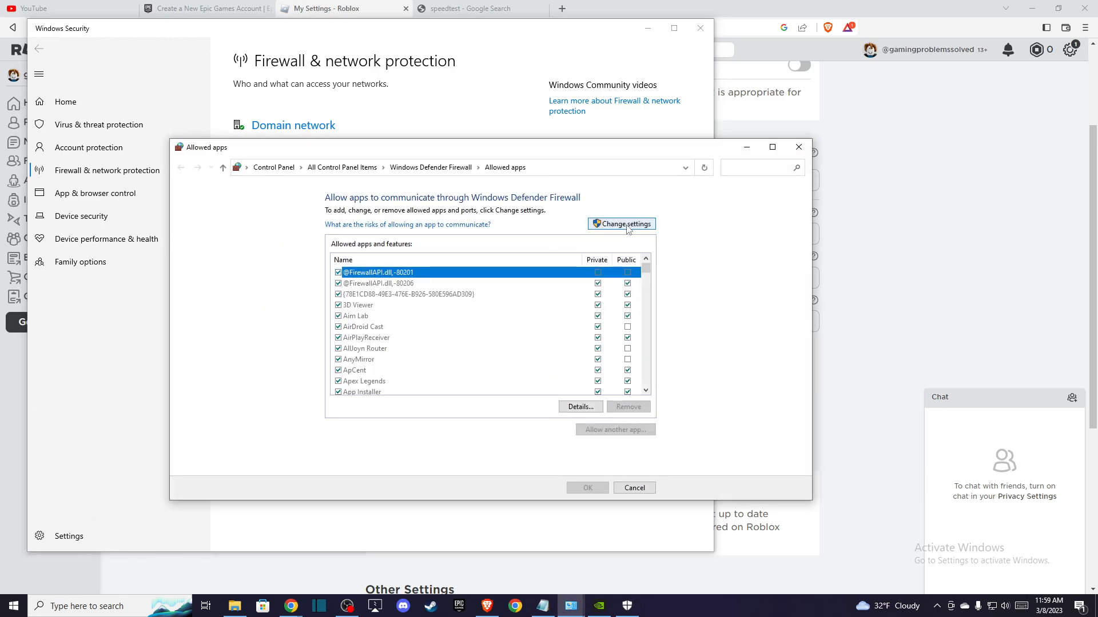
left_click(621, 224)
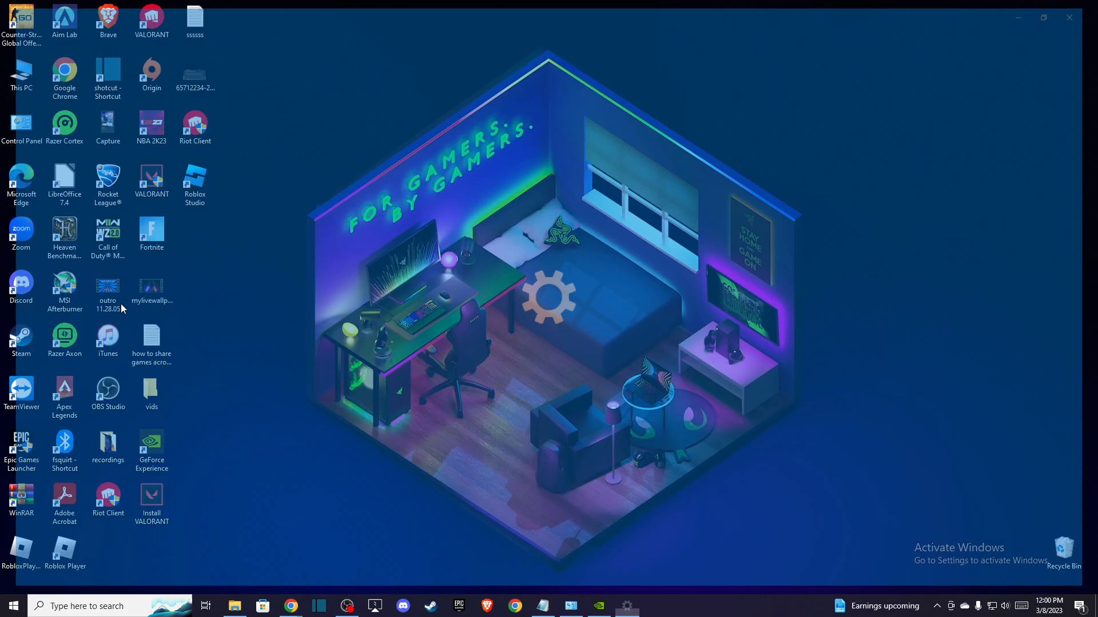
Remove the checked temporary files, about 6.98 GB including Windows Update Cleanup
left_click(625, 605)
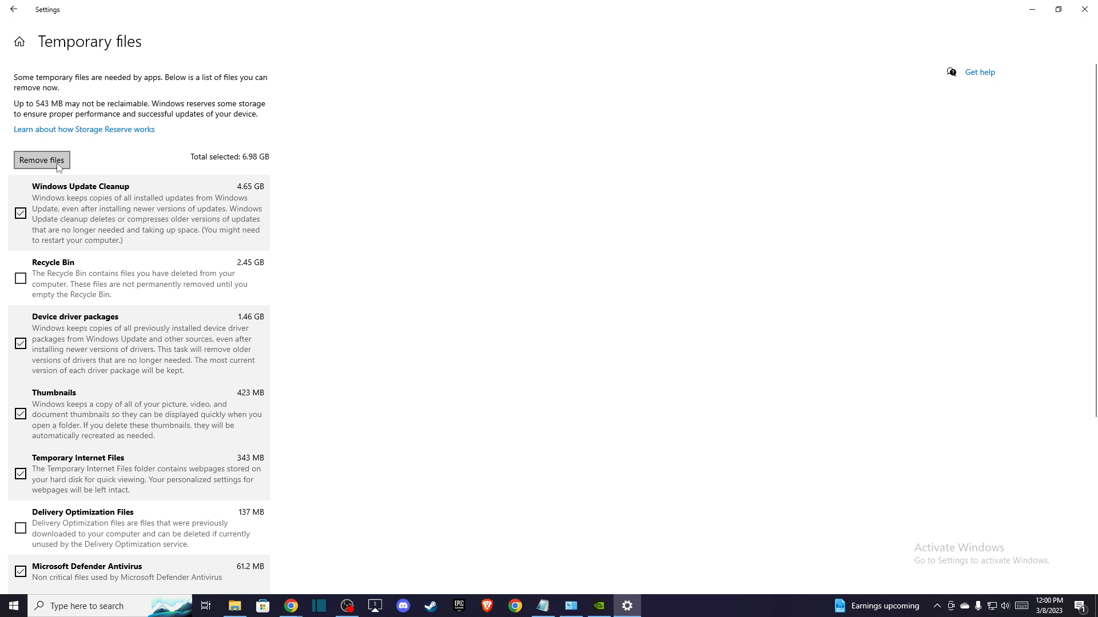
left_click(41, 160)
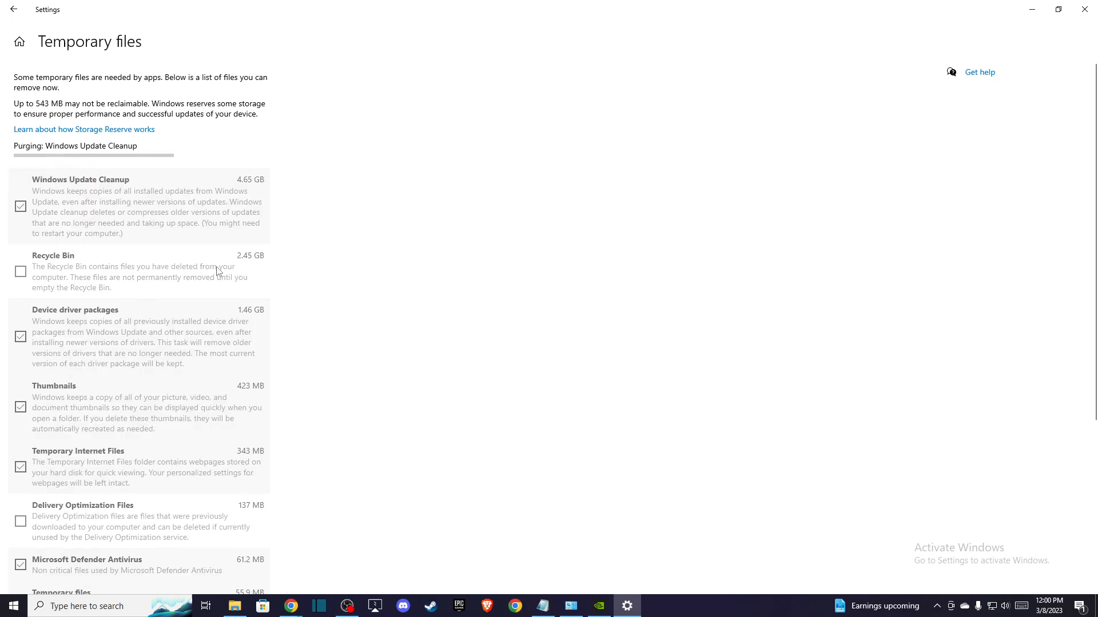
mouse_move(344, 339)
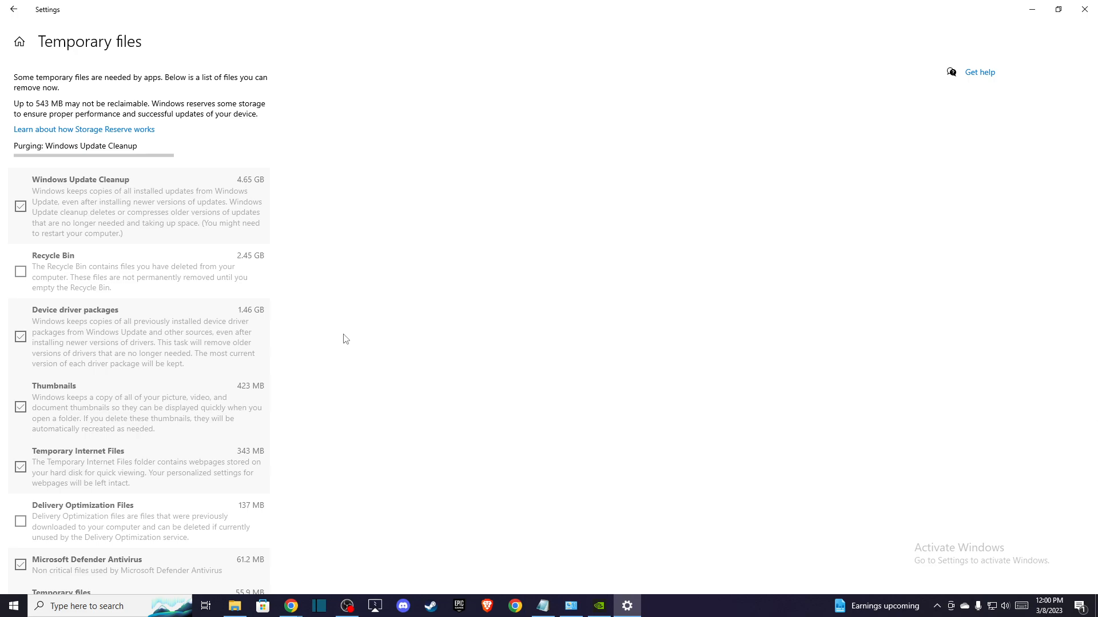
left_click(84, 605)
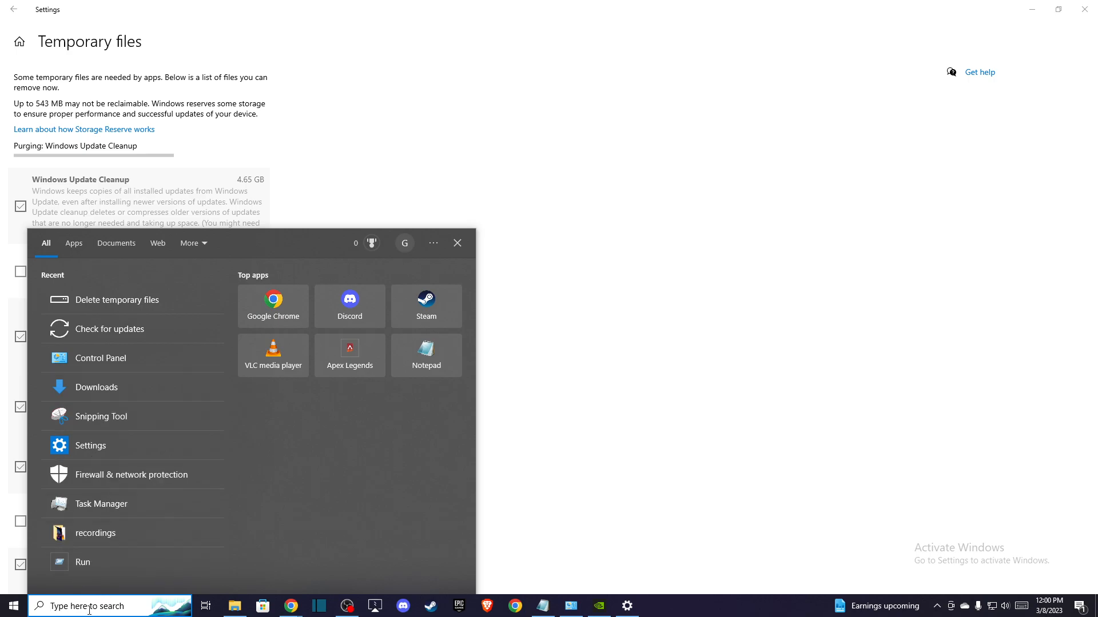
mouse_move(125, 353)
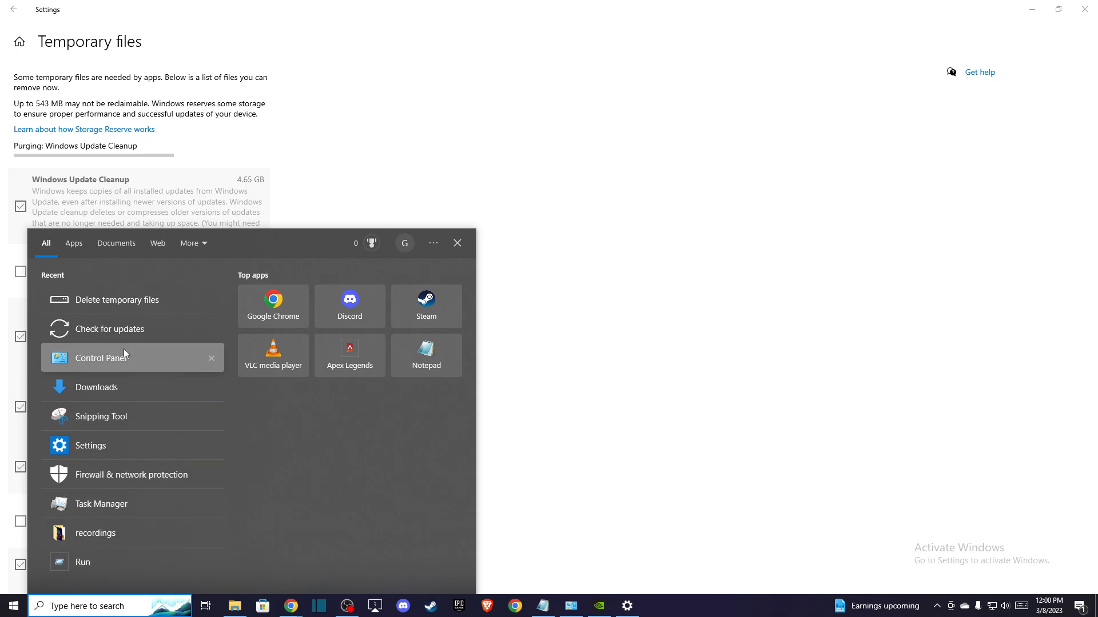
In Control Panel's programs list, bring up Uninstall for Roblox Player for PC
left_click(99, 358)
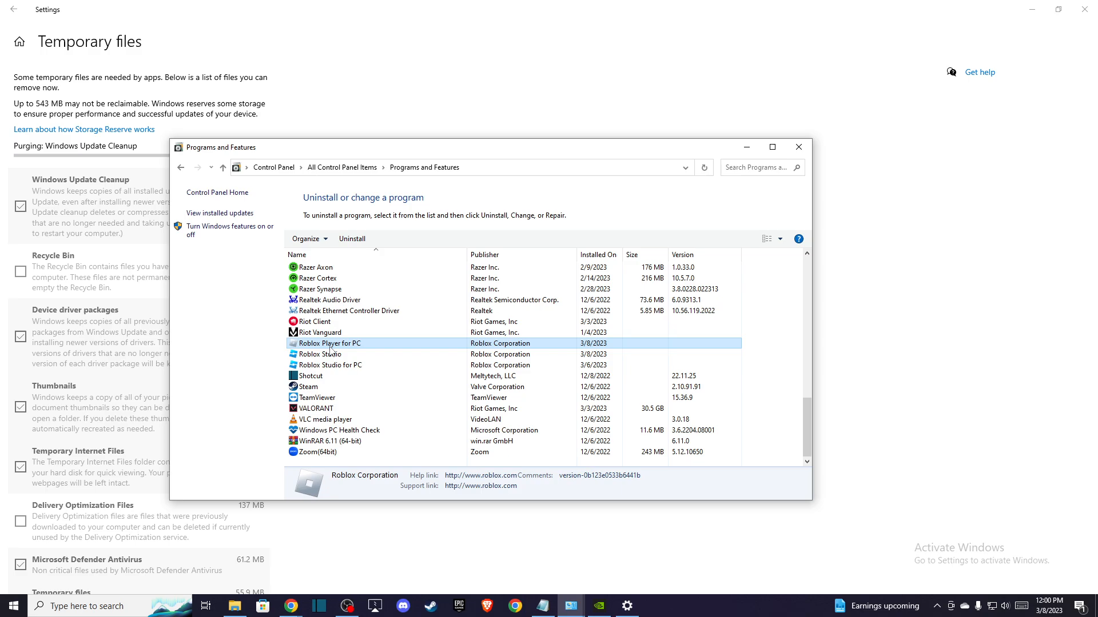
right_click(329, 343)
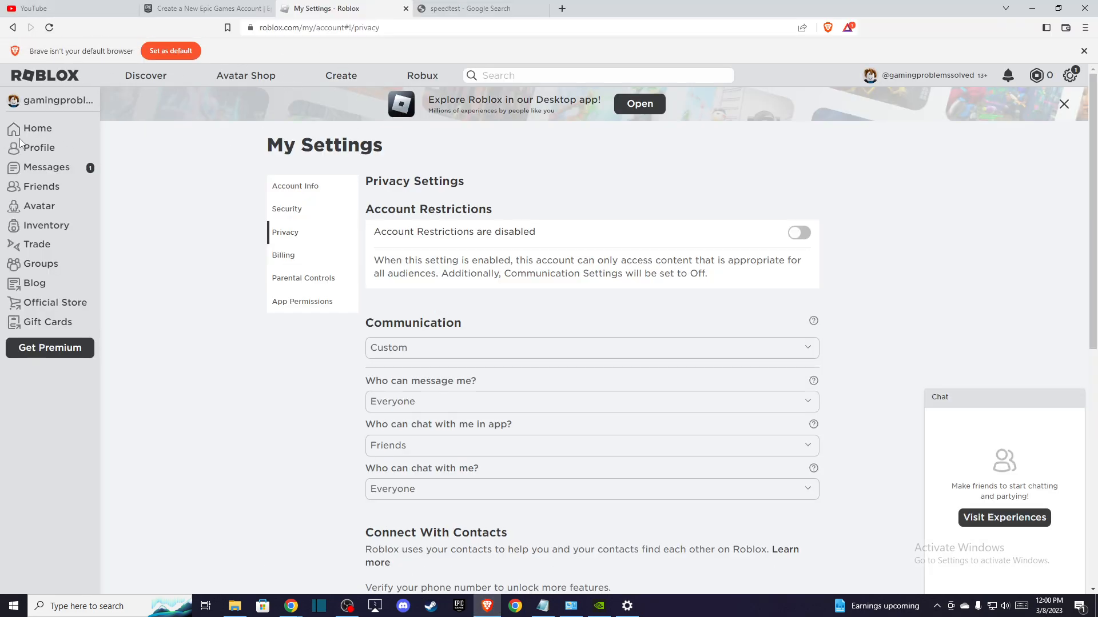
From Roblox Home, open the All Star Tower Defense tile under Continue
left_click(37, 128)
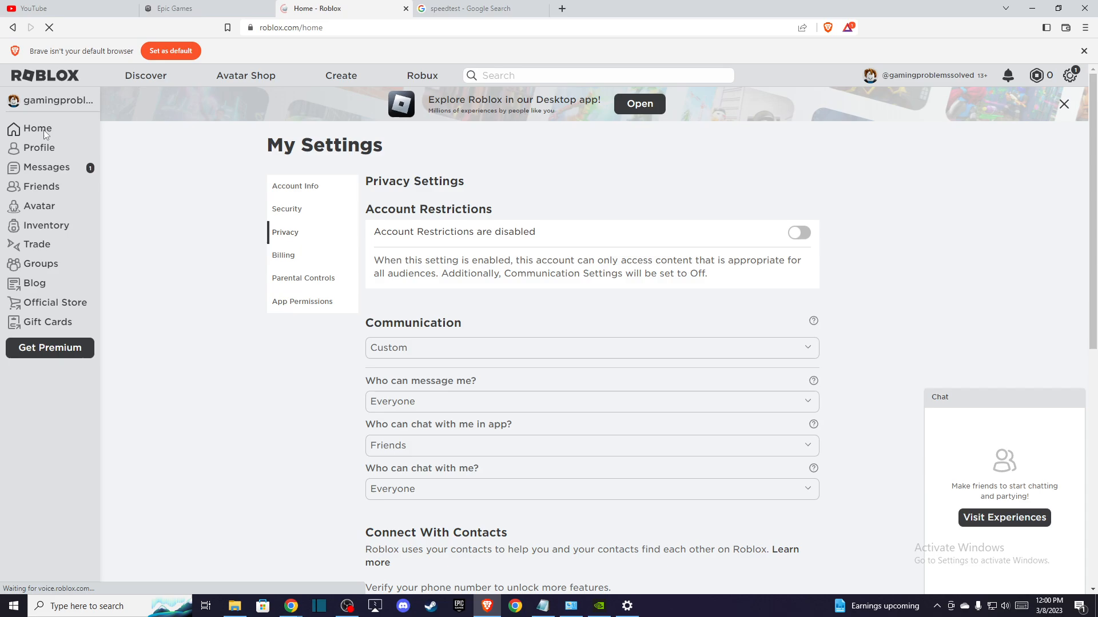
left_click(38, 129)
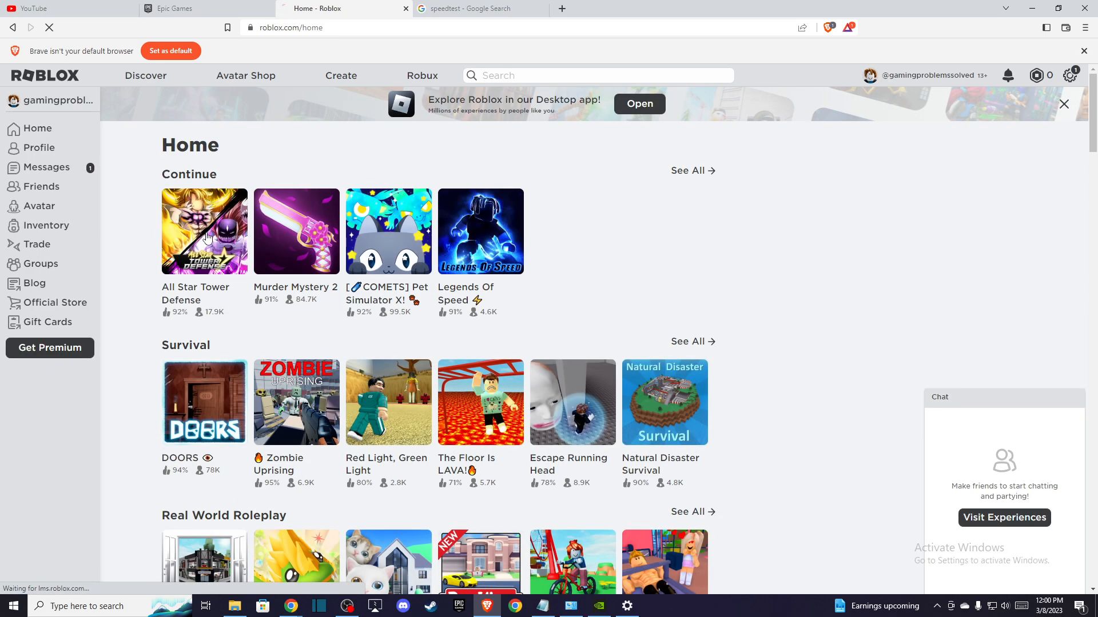
left_click(205, 231)
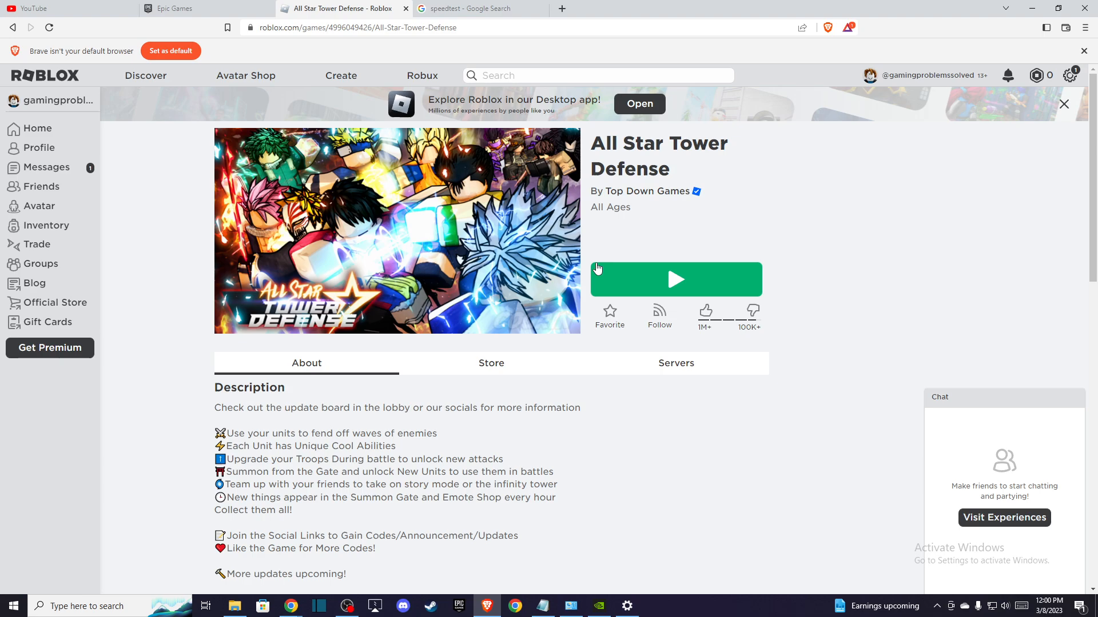
mouse_move(593, 264)
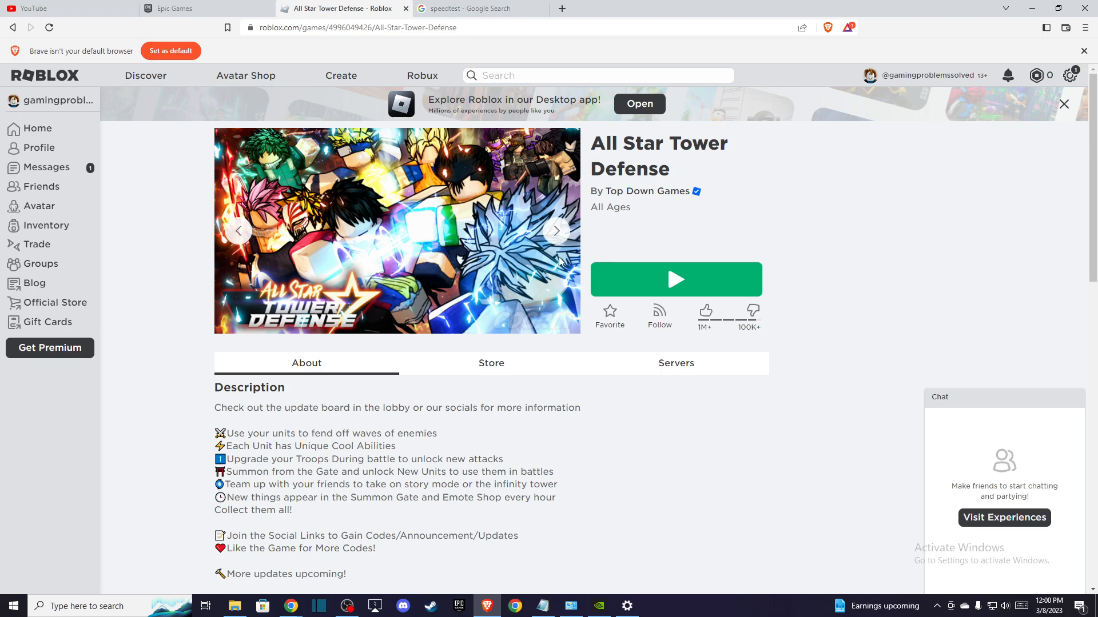
mouse_move(546, 276)
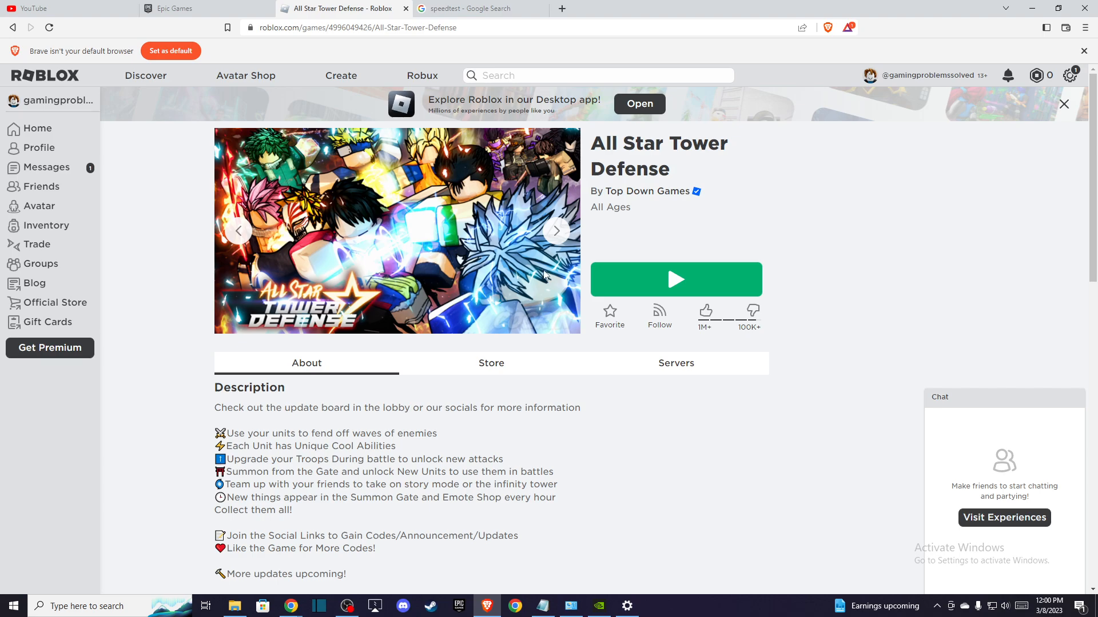